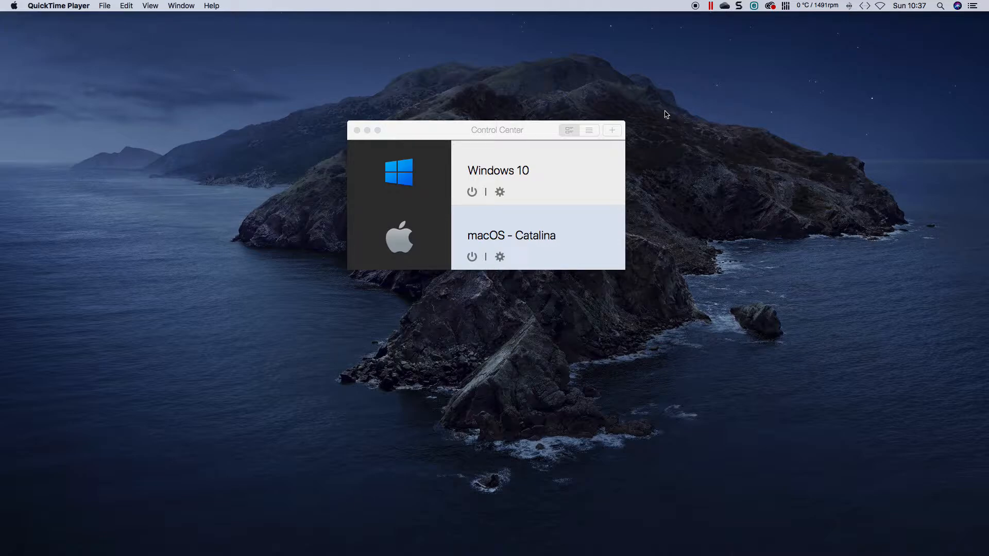
pyautogui.moveTo(715, 101)
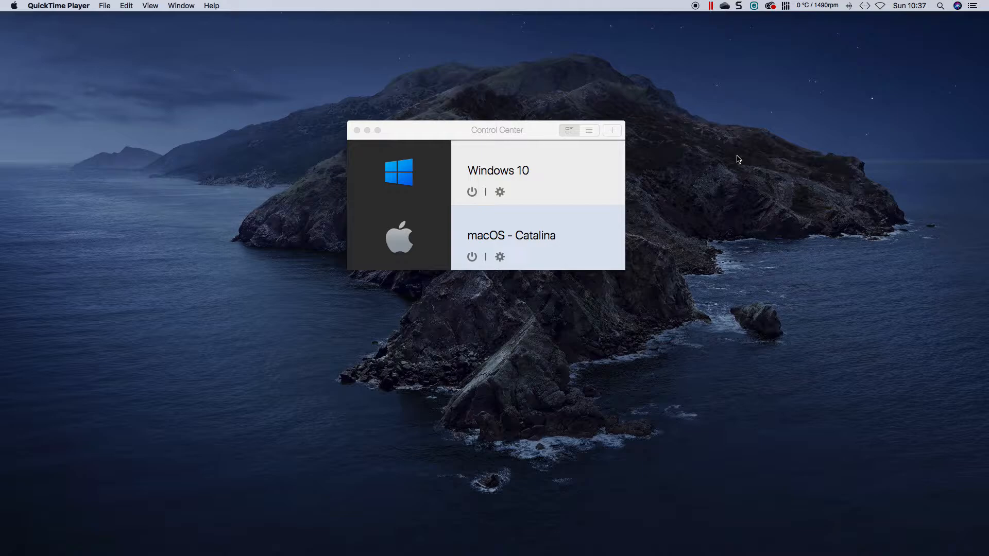
pyautogui.moveTo(734, 162)
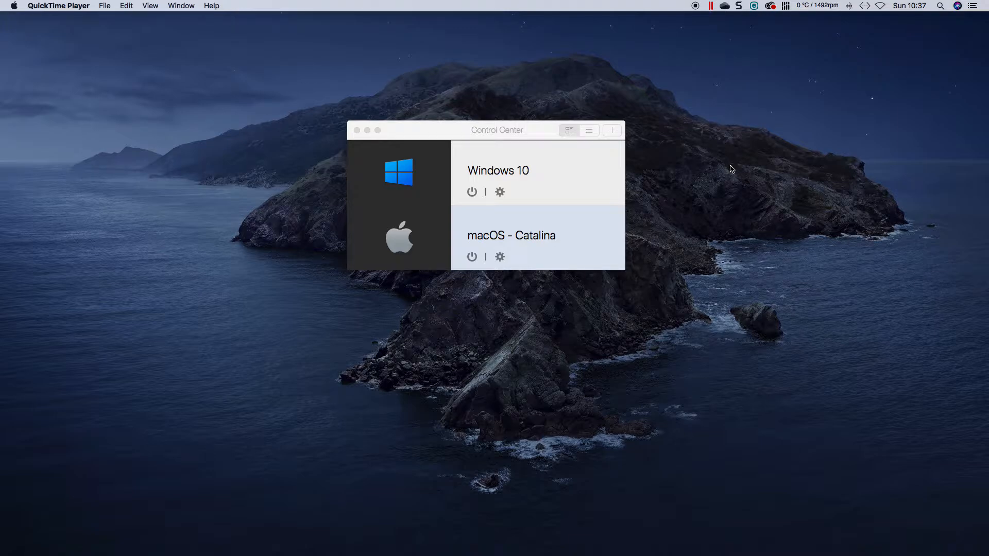
pyautogui.moveTo(478, 118)
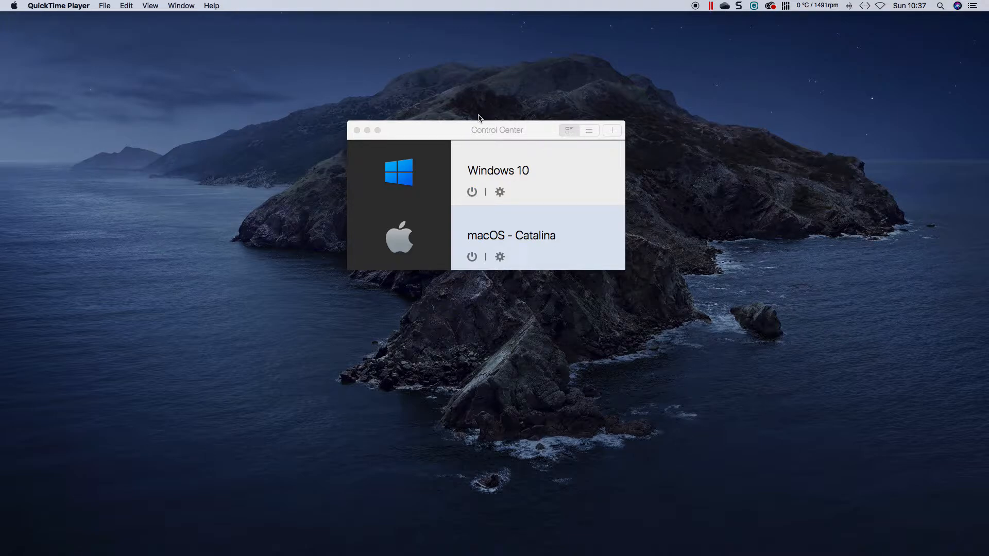
# Power on the Windows 10 VM from Control Center until the Recovery screen appears.
pyautogui.click(497, 130)
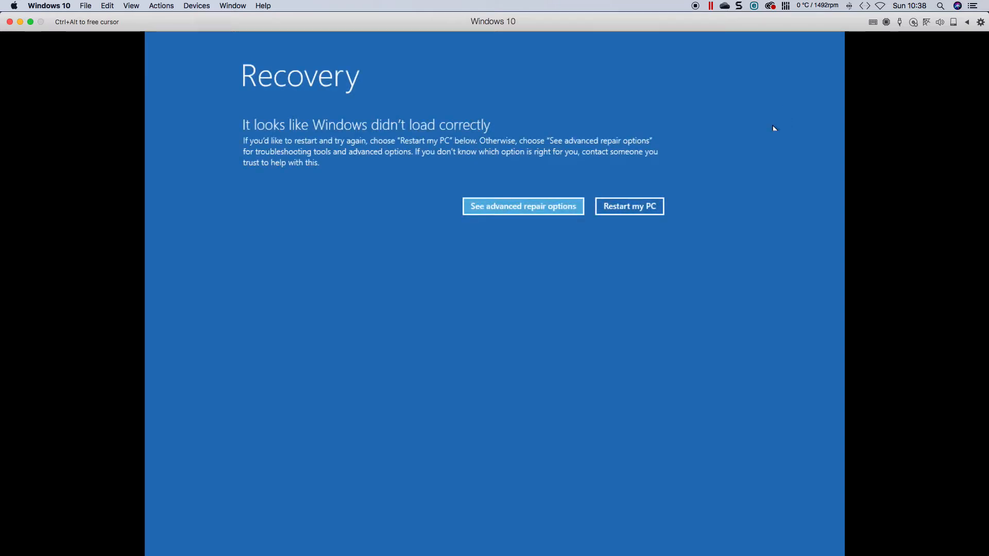
# Run Startup Repair from the advanced troubleshooting options, which fails to repair the PC.
pyautogui.click(522, 206)
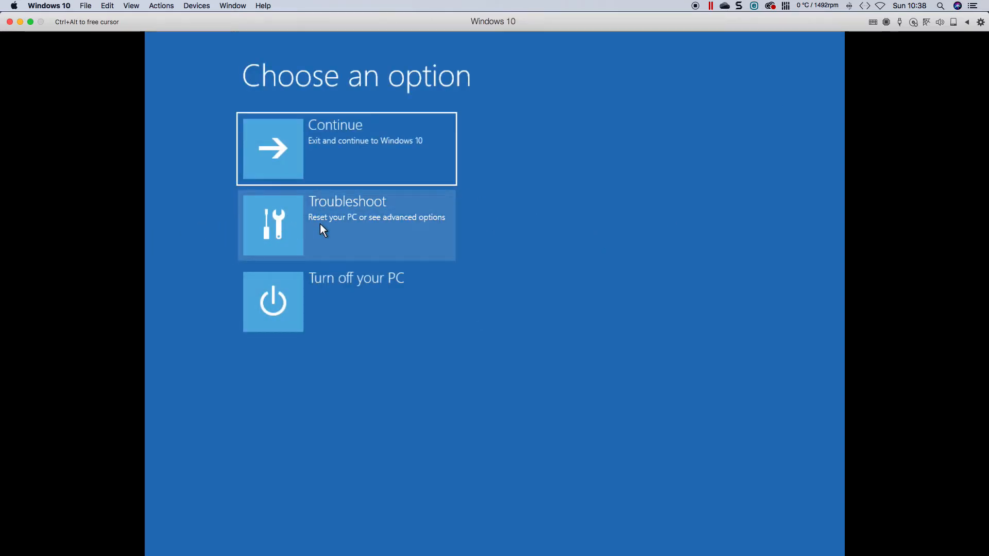
pyautogui.click(346, 225)
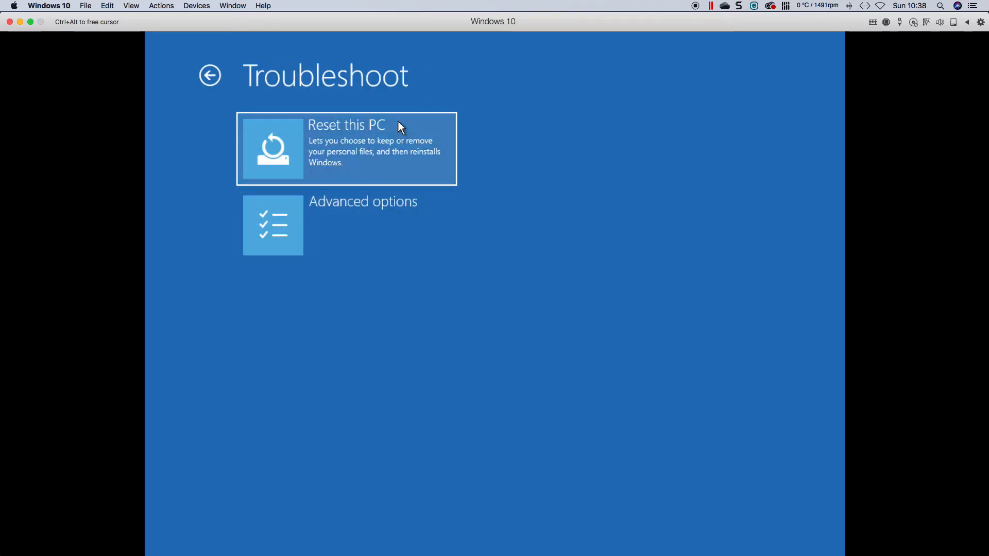
pyautogui.moveTo(377, 173)
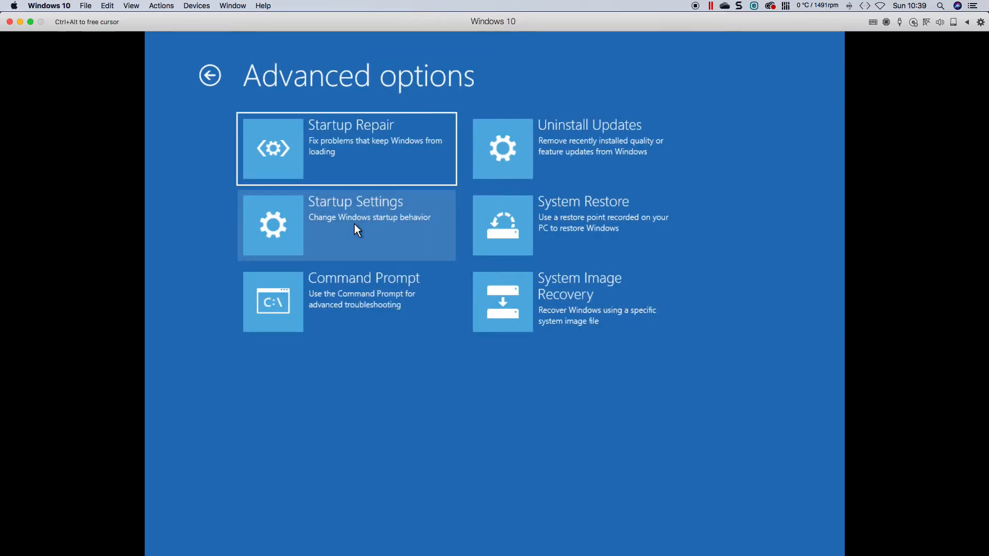
pyautogui.moveTo(393, 166)
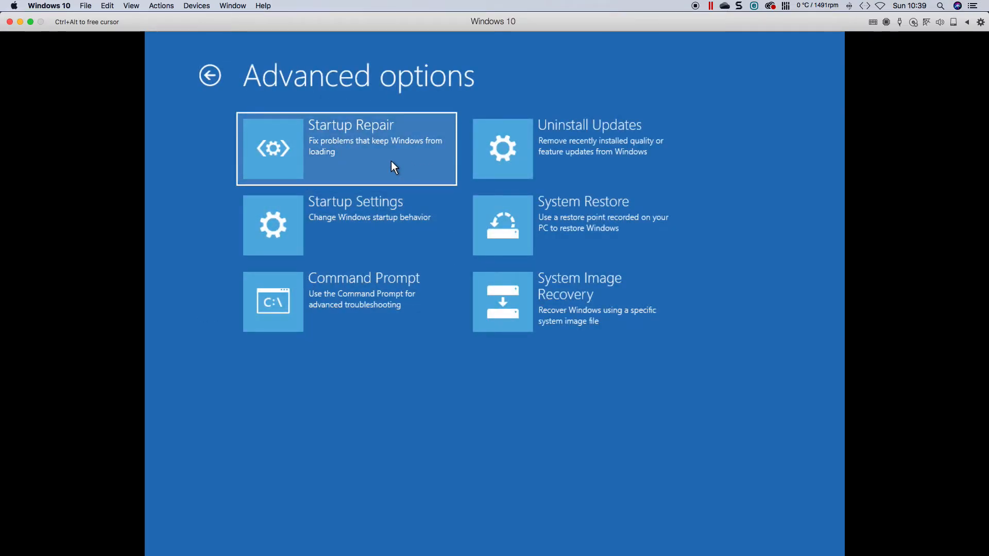
pyautogui.click(346, 148)
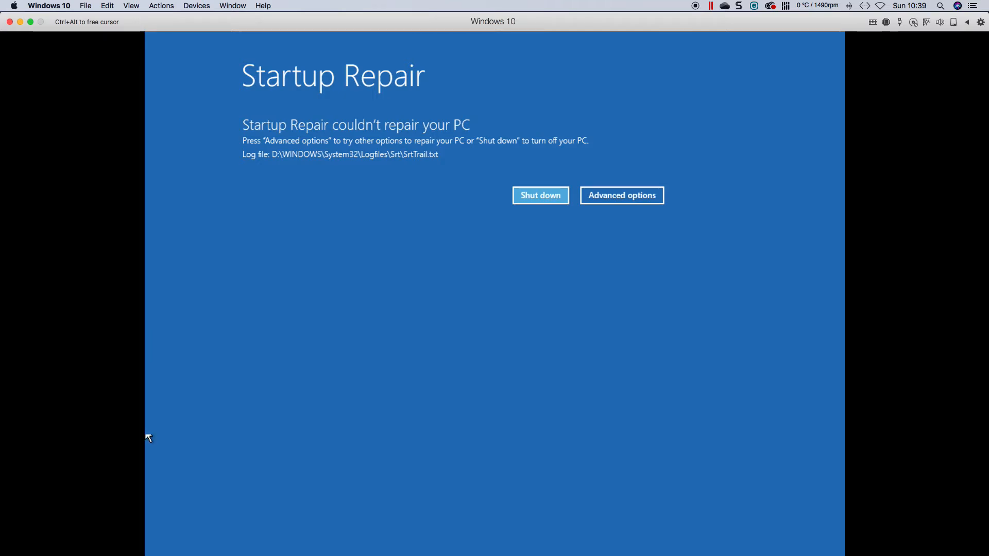
pyautogui.moveTo(321, 141)
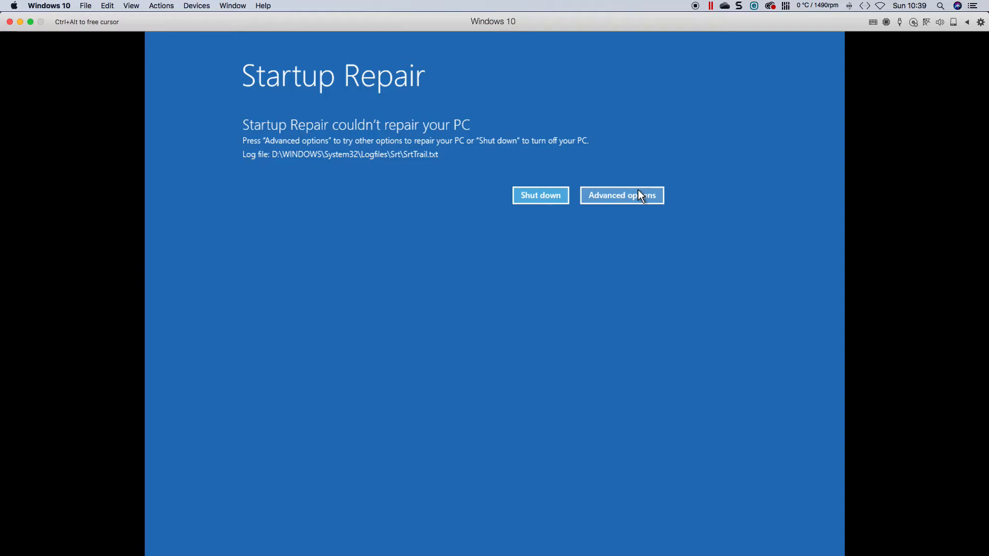
# Launch System Restore, then cancel after it reports no restore points.
pyautogui.click(621, 194)
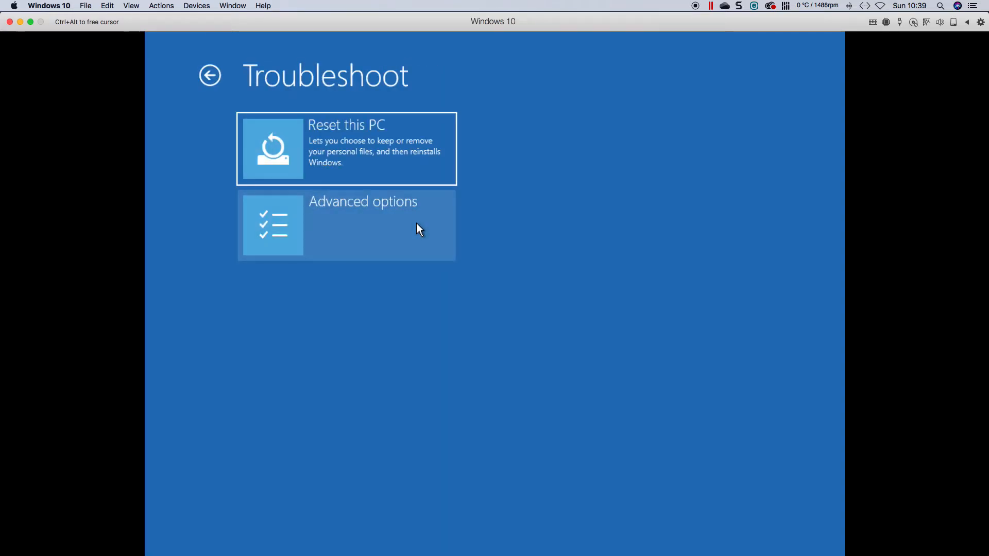
pyautogui.click(362, 225)
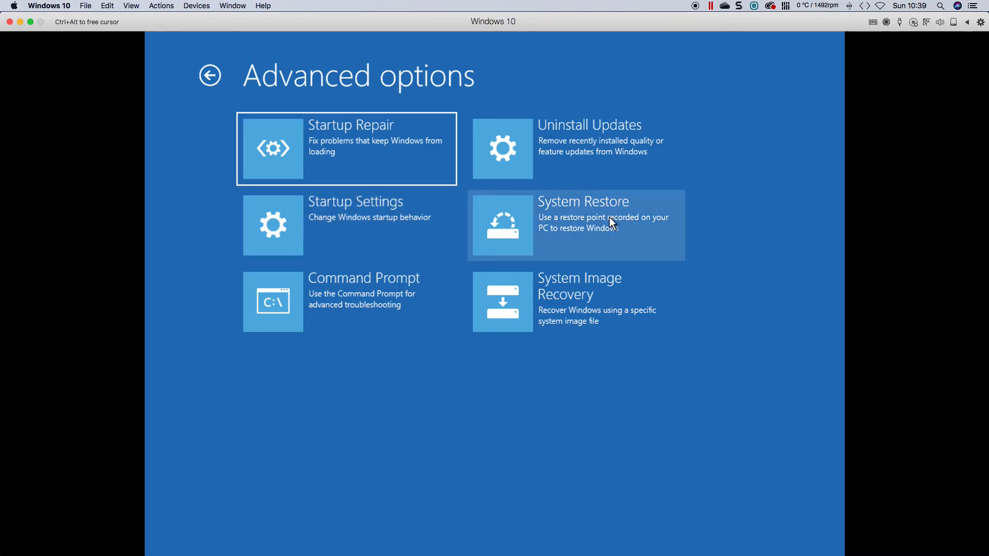
pyautogui.click(575, 225)
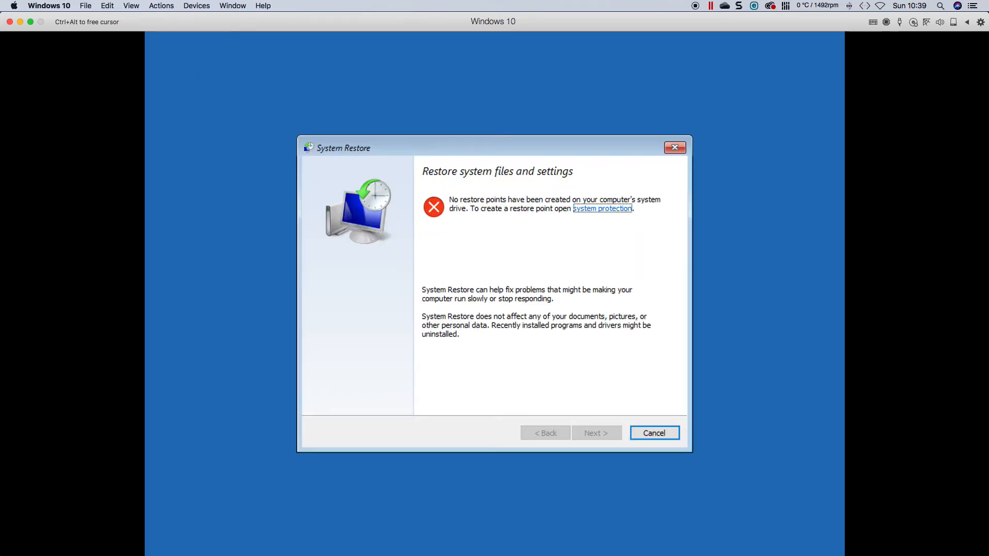
pyautogui.moveTo(518, 472)
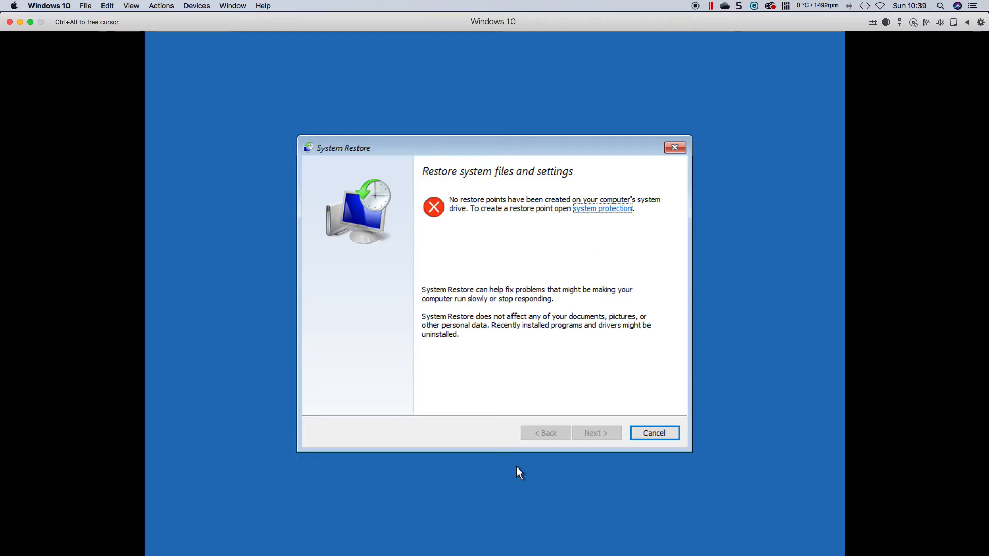
pyautogui.moveTo(623, 452)
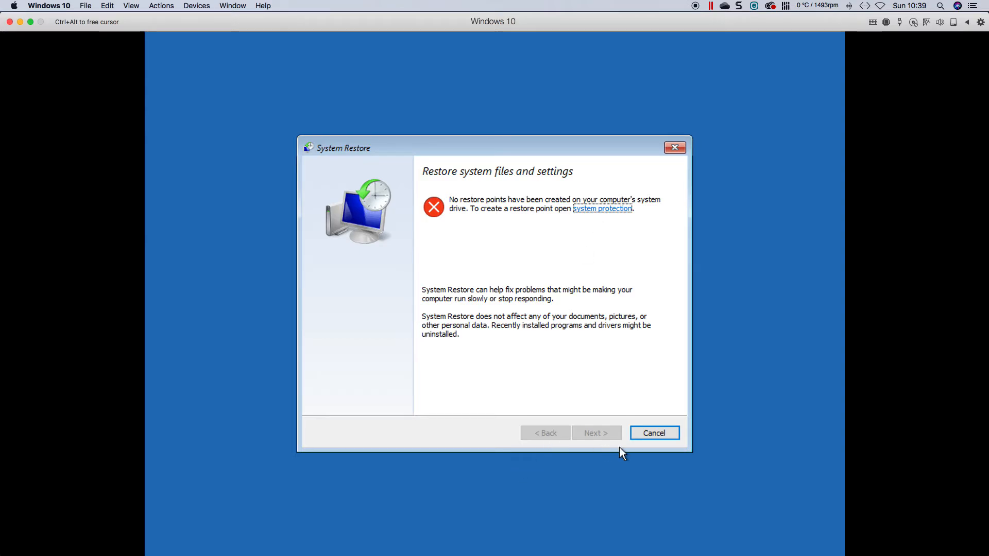
pyautogui.click(654, 432)
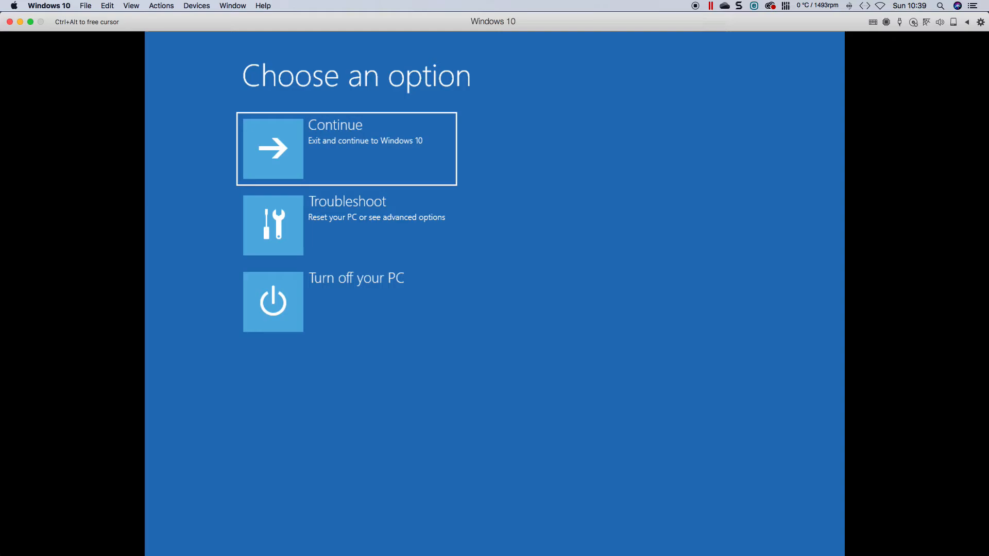
pyautogui.moveTo(337, 238)
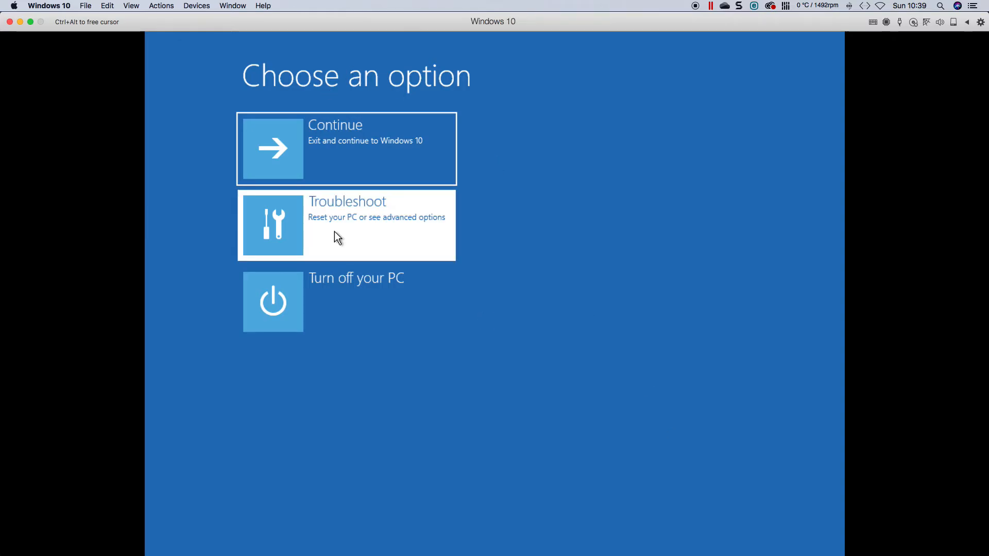
# Navigate Troubleshoot > Advanced options to the Startup Settings screen.
pyautogui.click(345, 225)
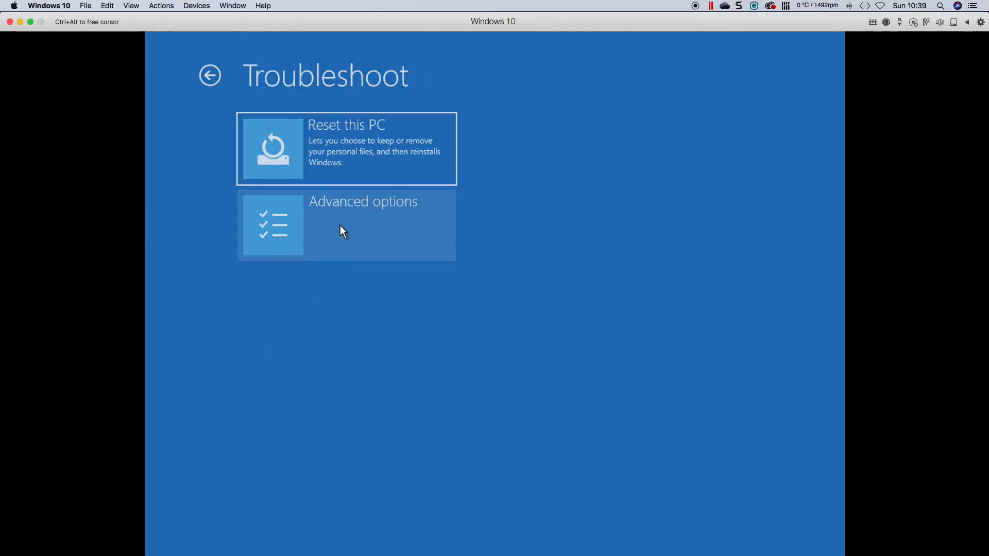
pyautogui.click(345, 225)
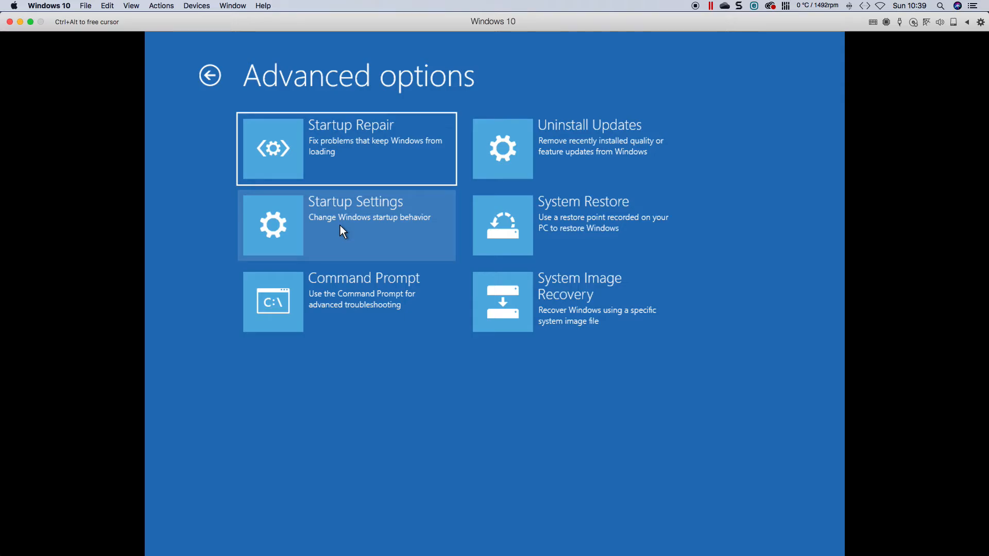
pyautogui.moveTo(393, 222)
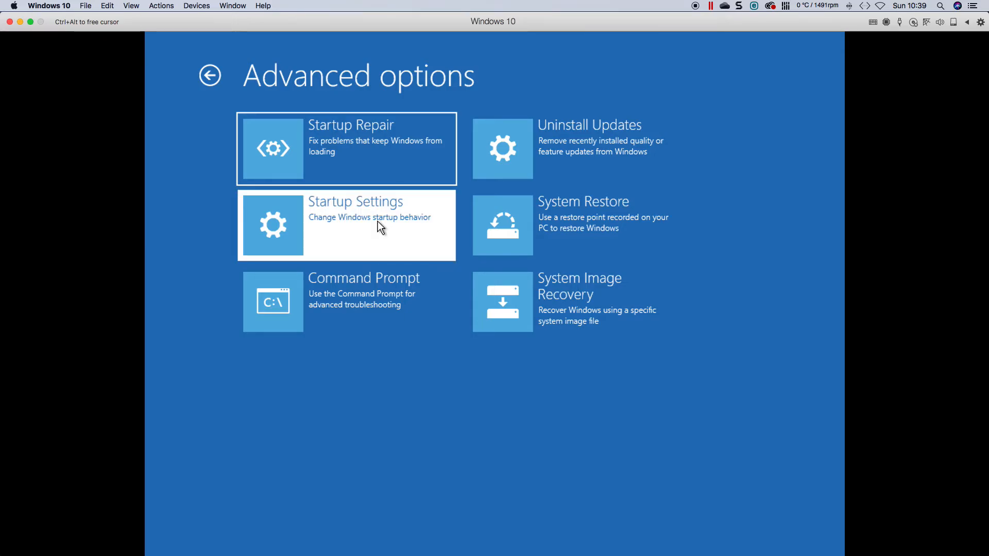
pyautogui.click(346, 225)
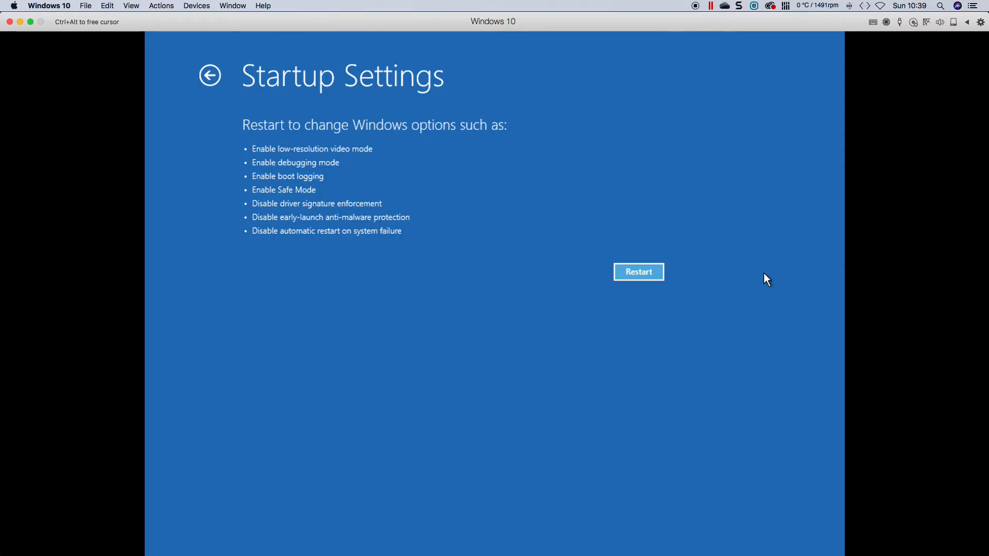
pyautogui.moveTo(466, 213)
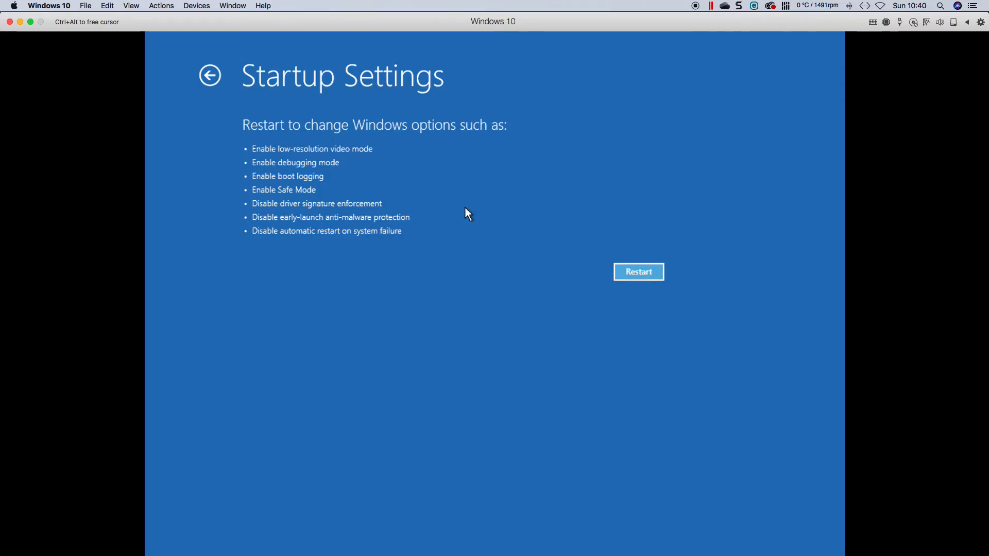
# Restart from Startup Settings, returning to the 'Windows didn't load correctly' Recovery screen.
pyautogui.click(637, 272)
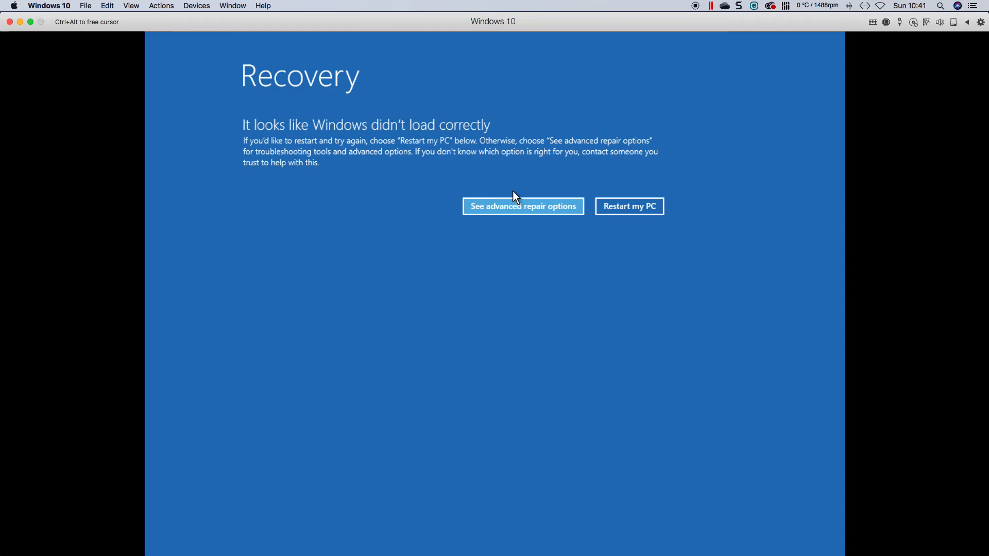
# Reset this PC with Keep my files and Cloud download reinstall.
pyautogui.click(522, 206)
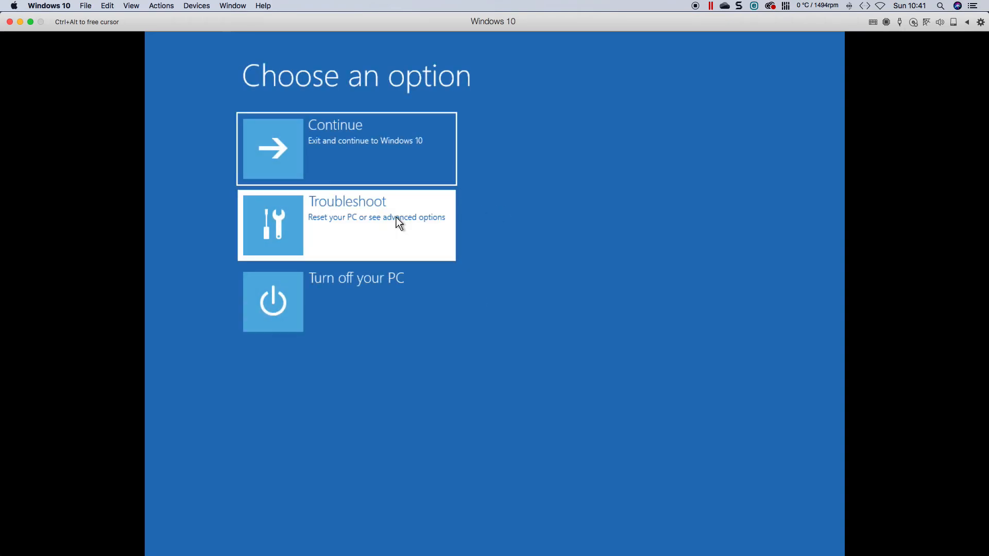
pyautogui.click(346, 225)
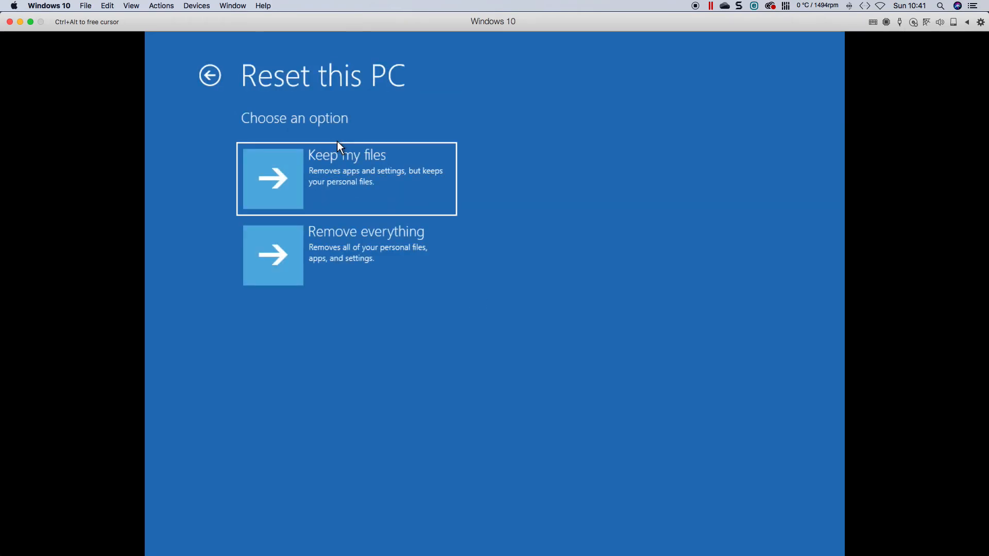
pyautogui.click(345, 178)
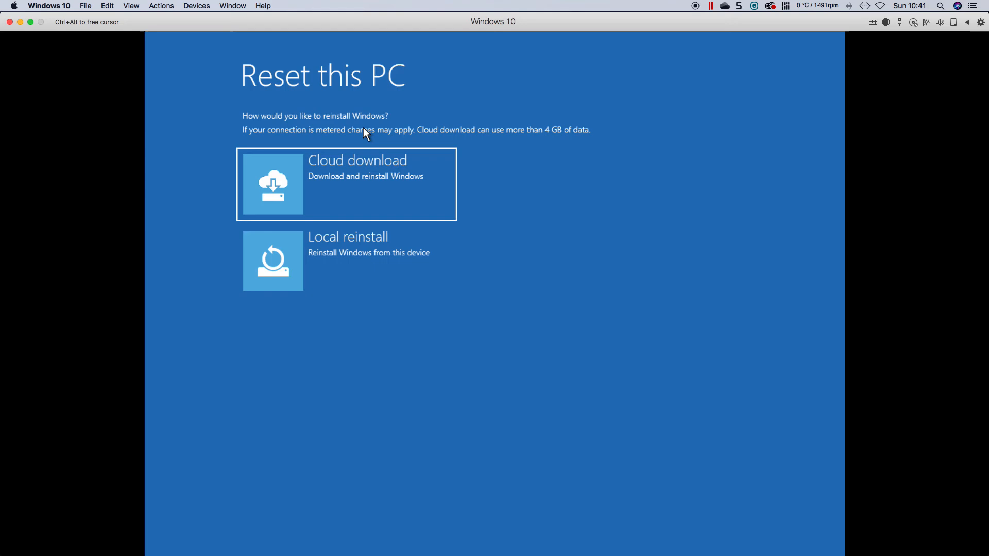
pyautogui.click(345, 184)
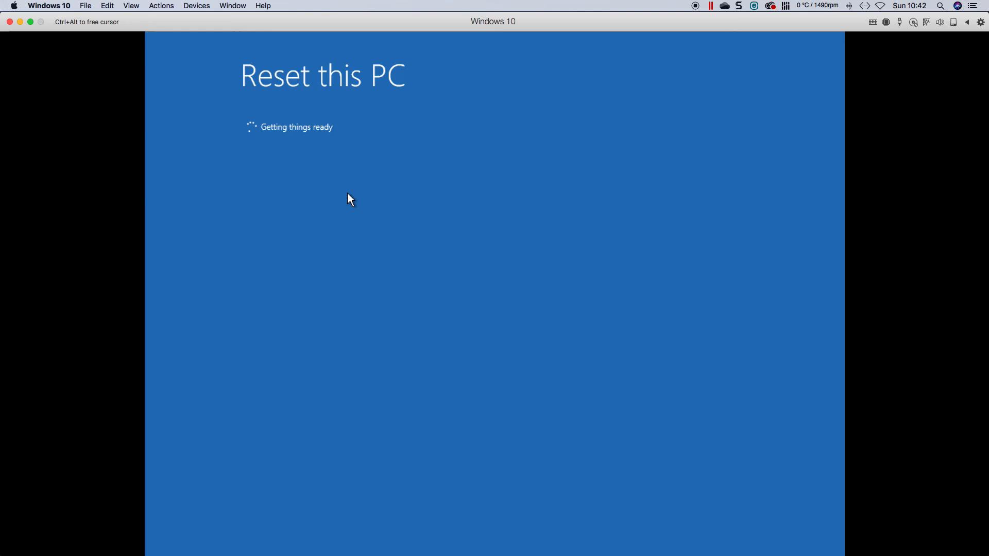
pyautogui.moveTo(379, 214)
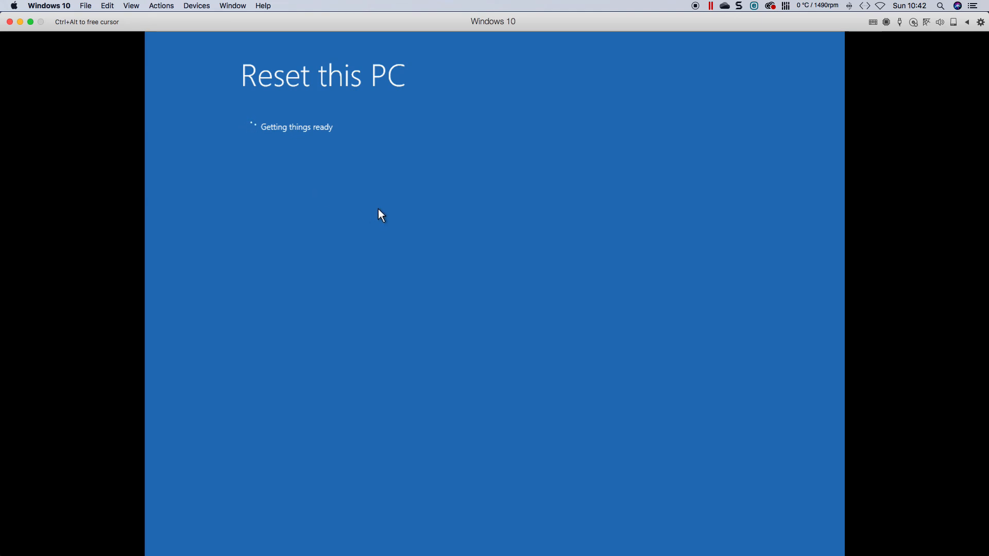
pyautogui.moveTo(306, 284)
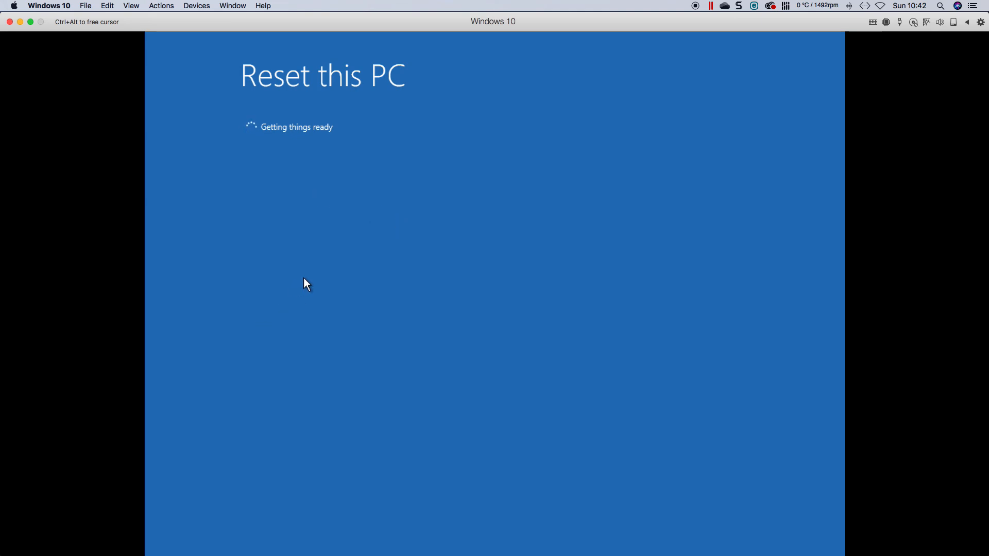